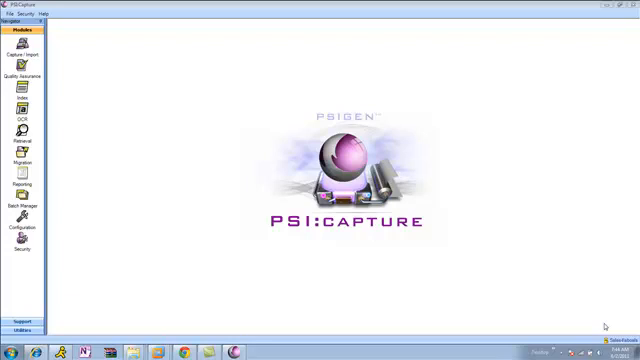
pyautogui.moveTo(190, 140)
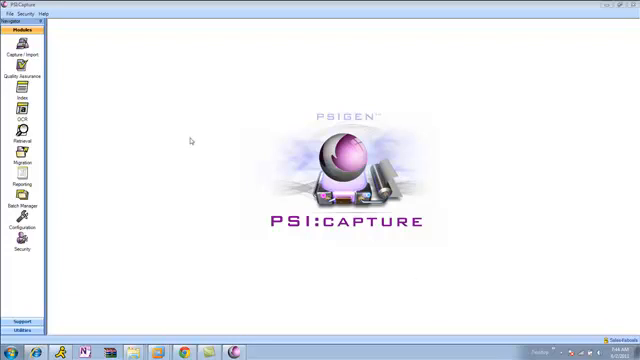
# Launch the Capture/Import module to start capturing the travel expense documents.
pyautogui.click(23, 54)
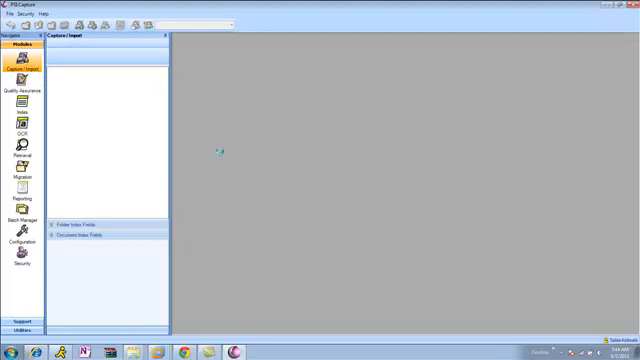
pyautogui.moveTo(358, 253)
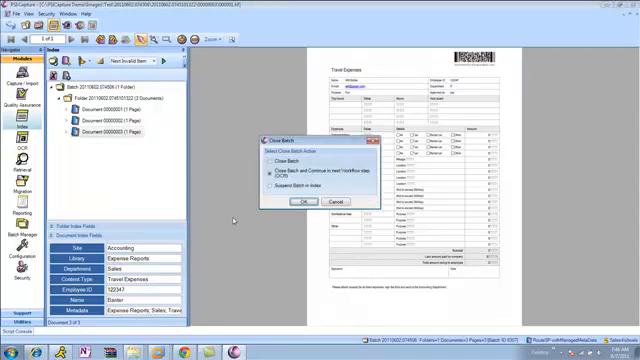
pyautogui.click(298, 203)
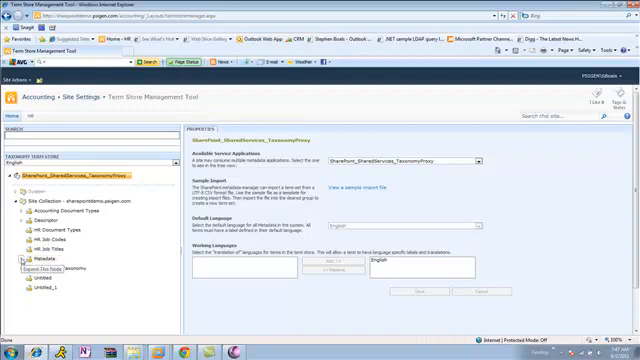
# Expand the Metadata term set in the Term Store Management Tool taxonomy tree.
pyautogui.click(26, 252)
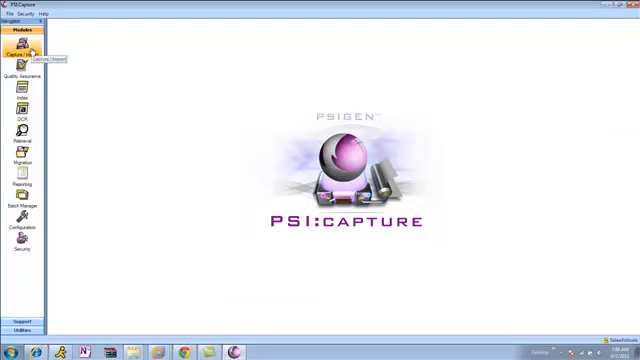
# Create a new Capture/Import batch with document type RouteSP-WithManagedMetadata-Manual.
pyautogui.click(21, 52)
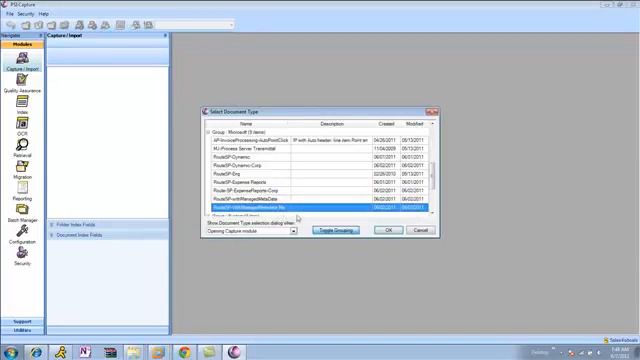
pyautogui.click(382, 231)
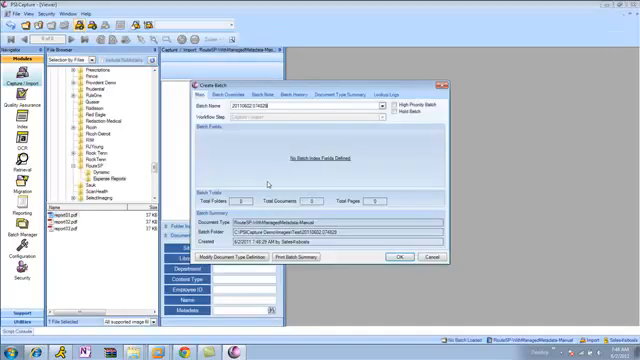
pyautogui.click(399, 258)
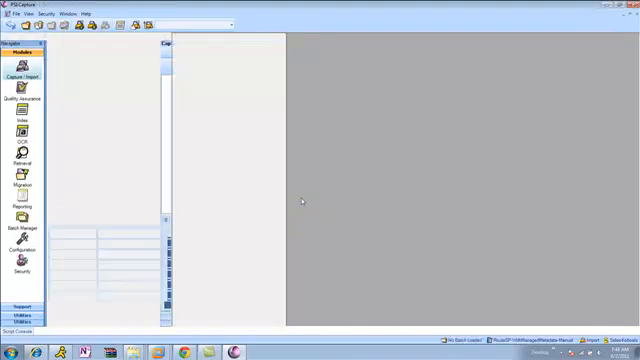
# Import and index the travel expense report in the new batch.
pyautogui.click(20, 118)
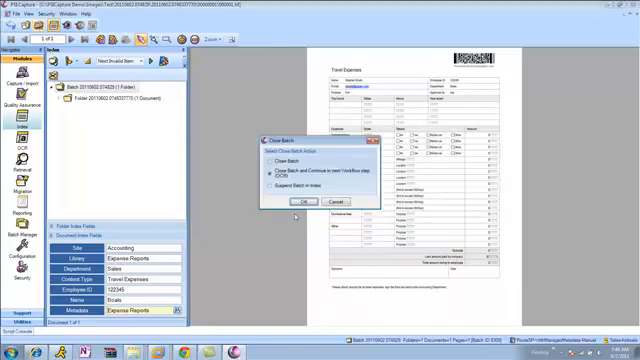
# Close the batch to OCR and watch it in the SharePoint Direct Migration module.
pyautogui.click(302, 203)
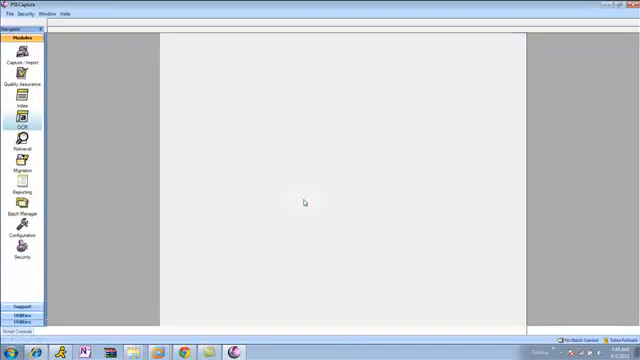
pyautogui.click(27, 158)
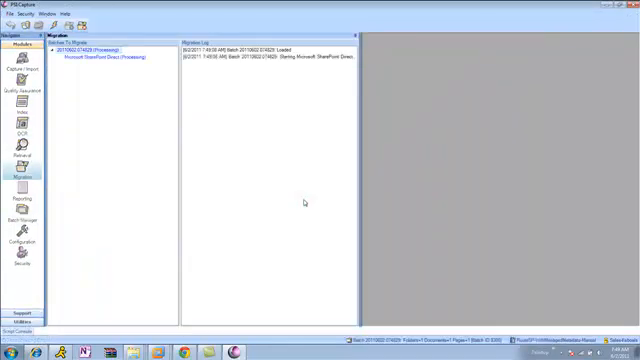